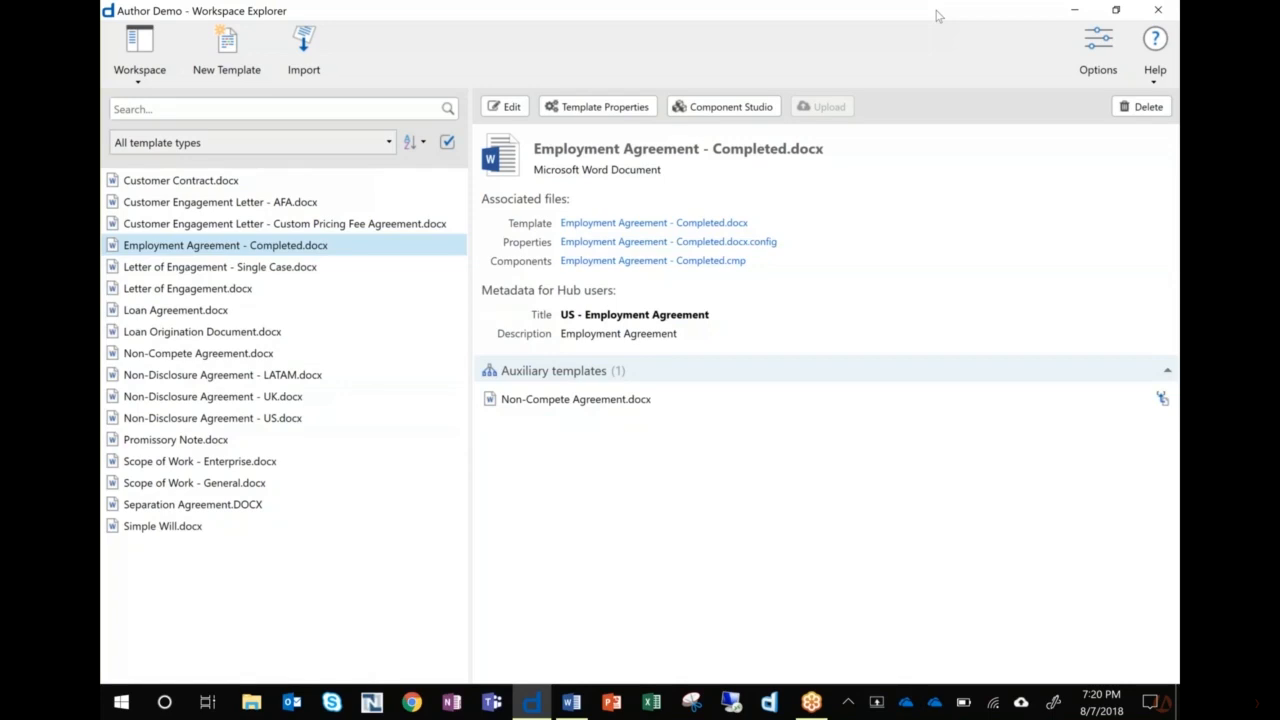
mouse_move(404, 52)
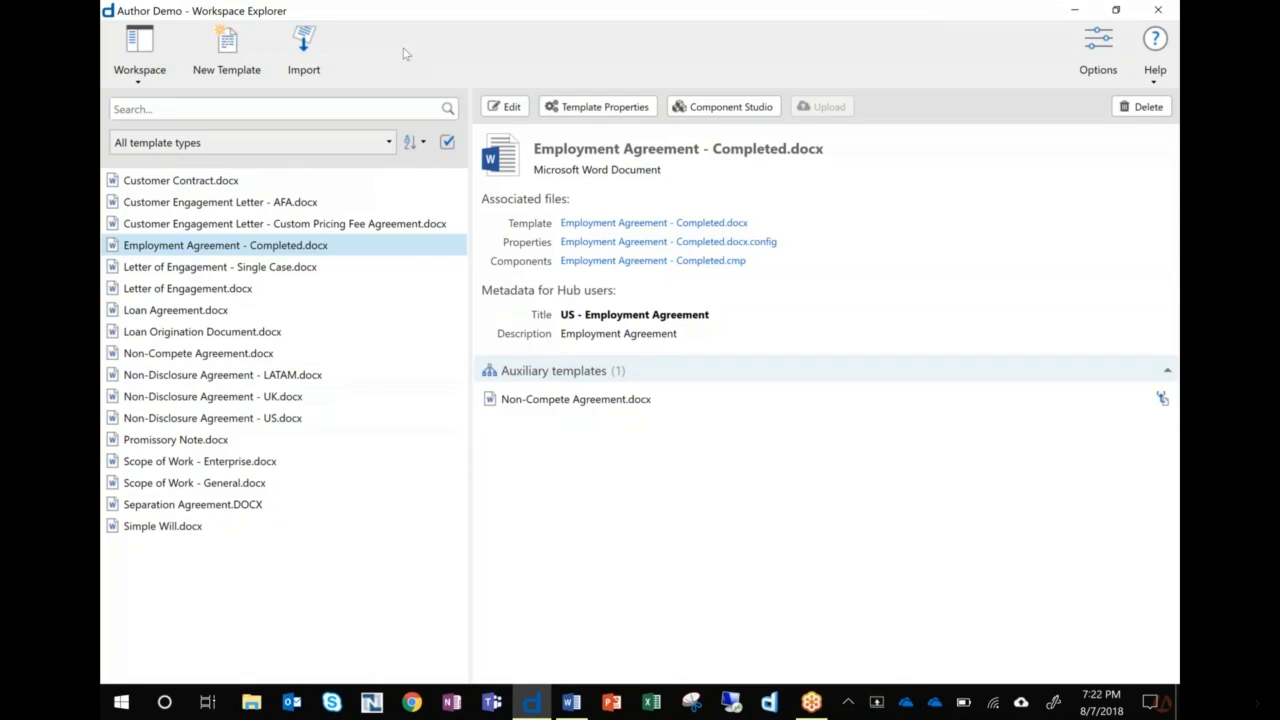
mouse_move(388, 72)
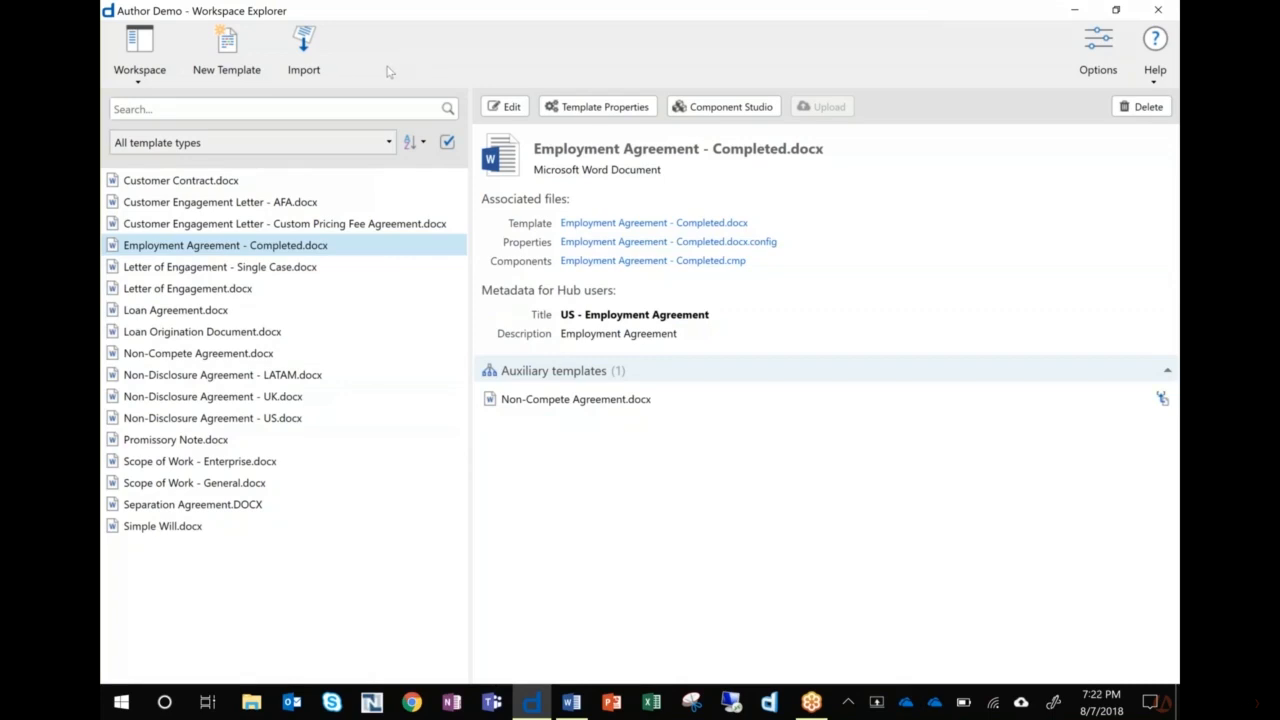
mouse_move(140, 44)
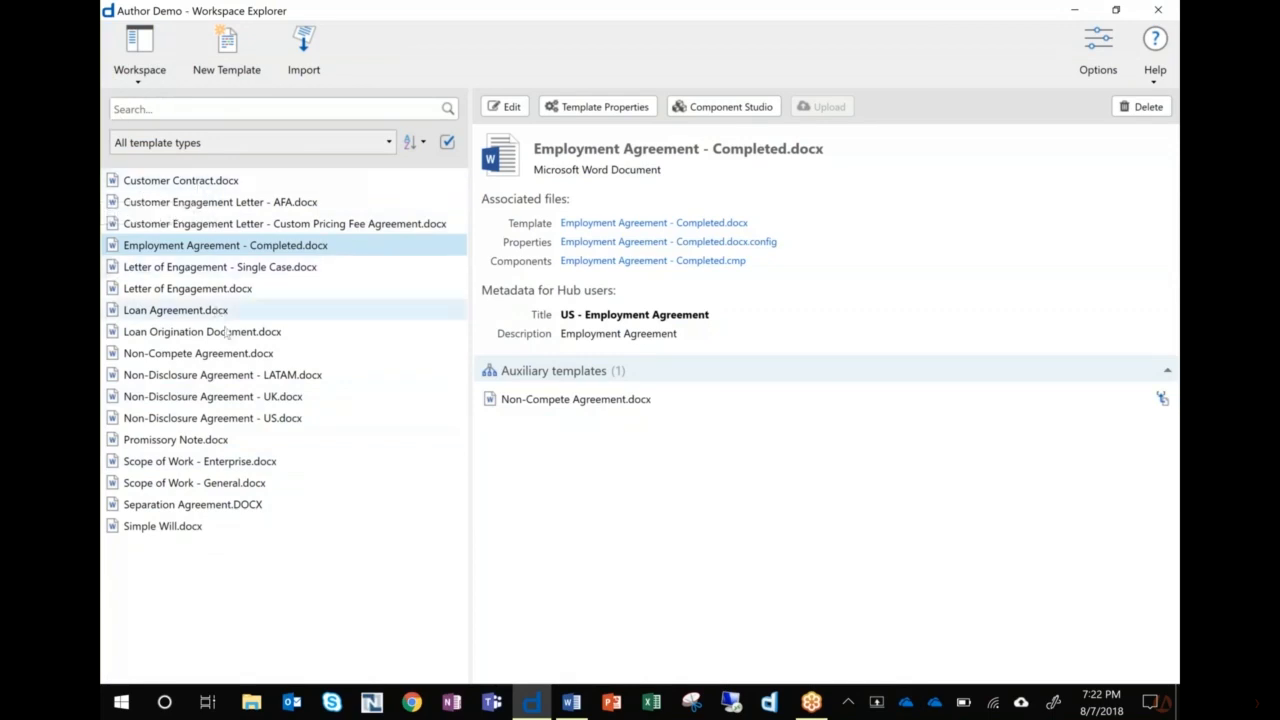
mouse_move(140, 44)
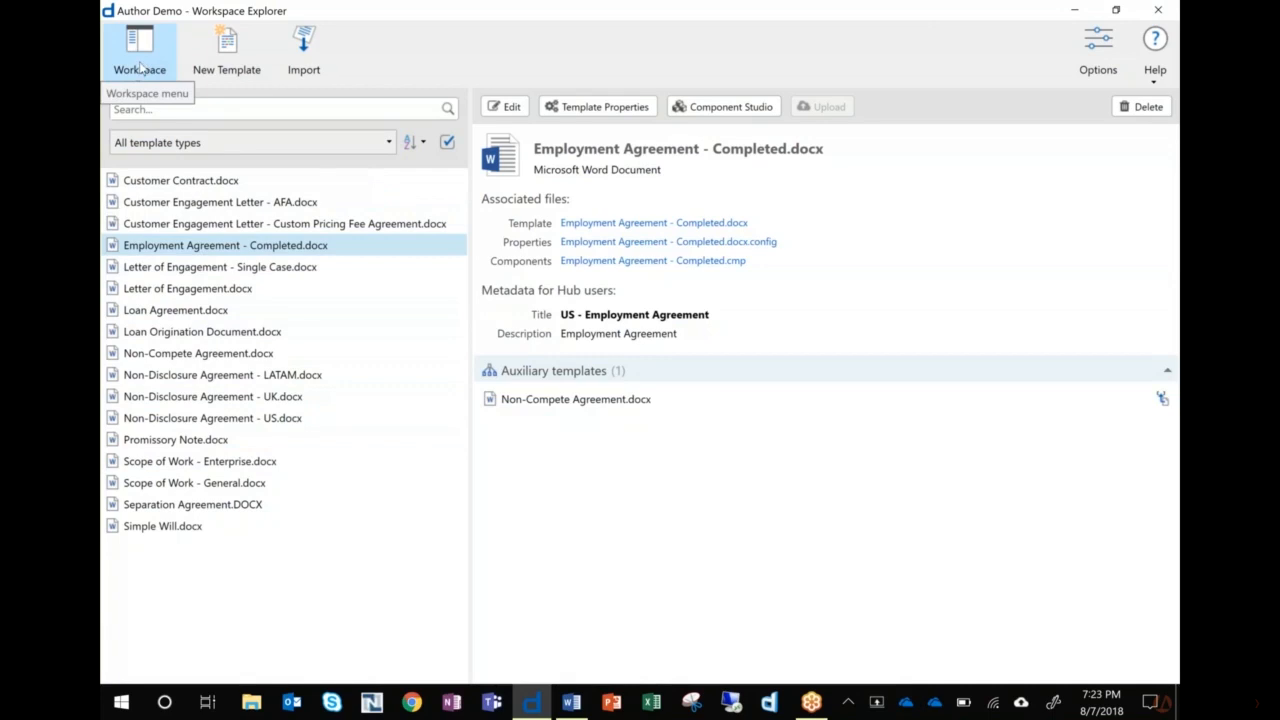
Step: Open the Insert Library workspace from the Workspace > Open Recent list
left_click(140, 50)
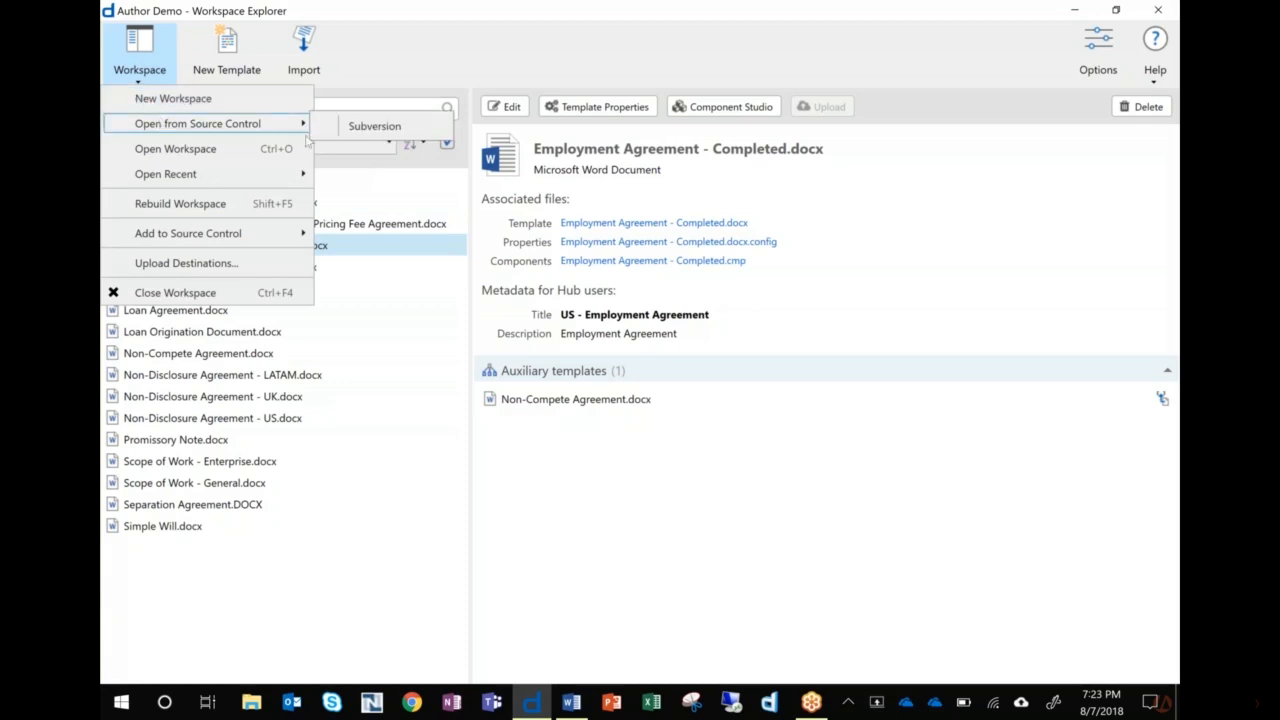
mouse_move(376, 124)
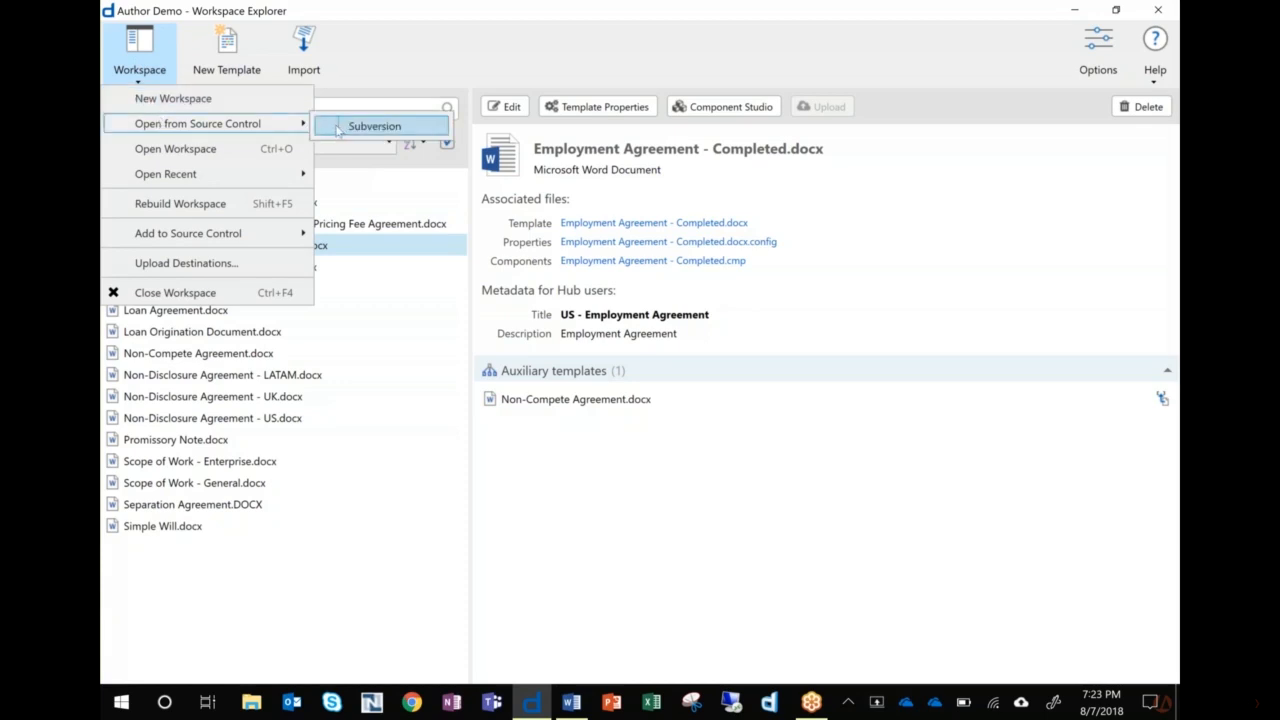
mouse_move(176, 148)
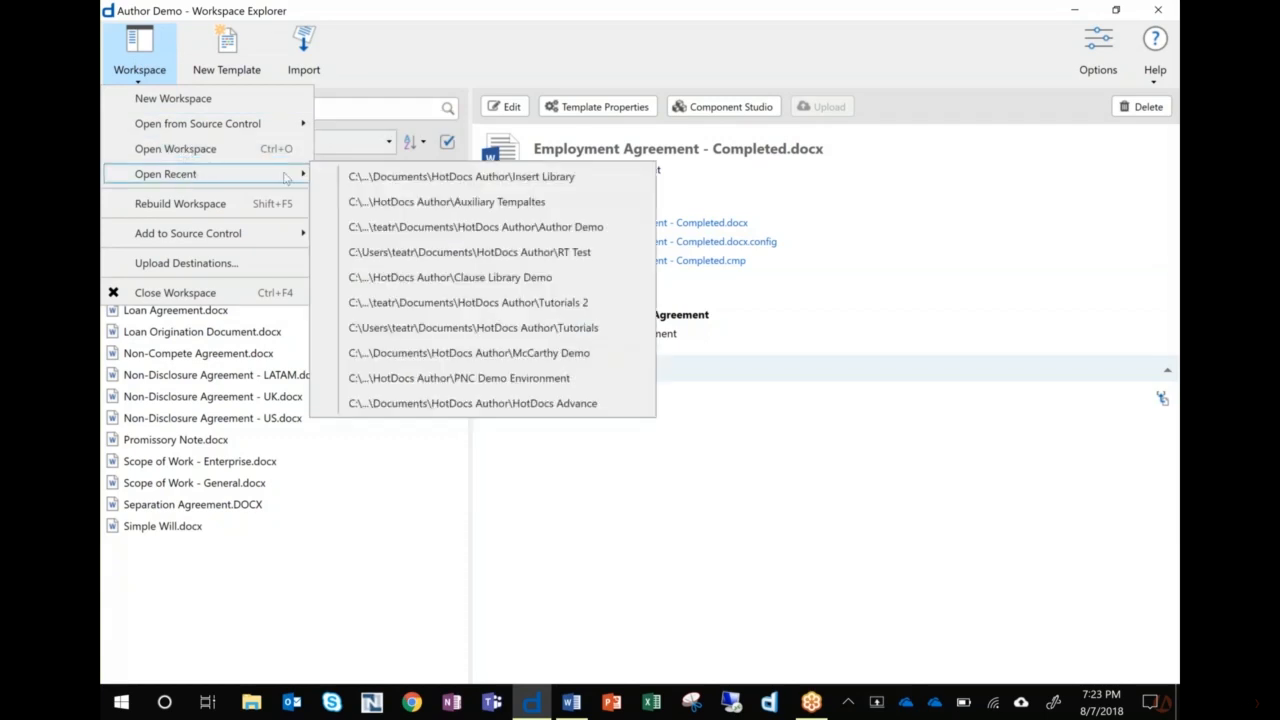
mouse_move(460, 176)
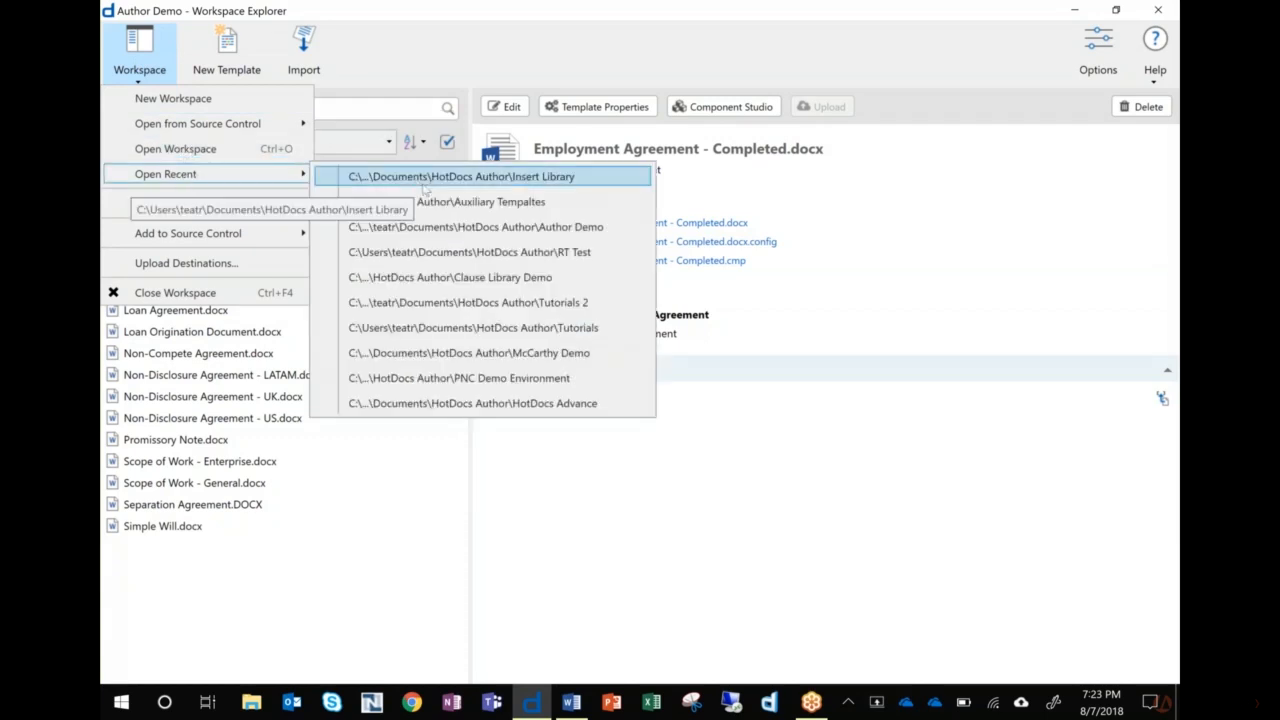
mouse_move(448, 310)
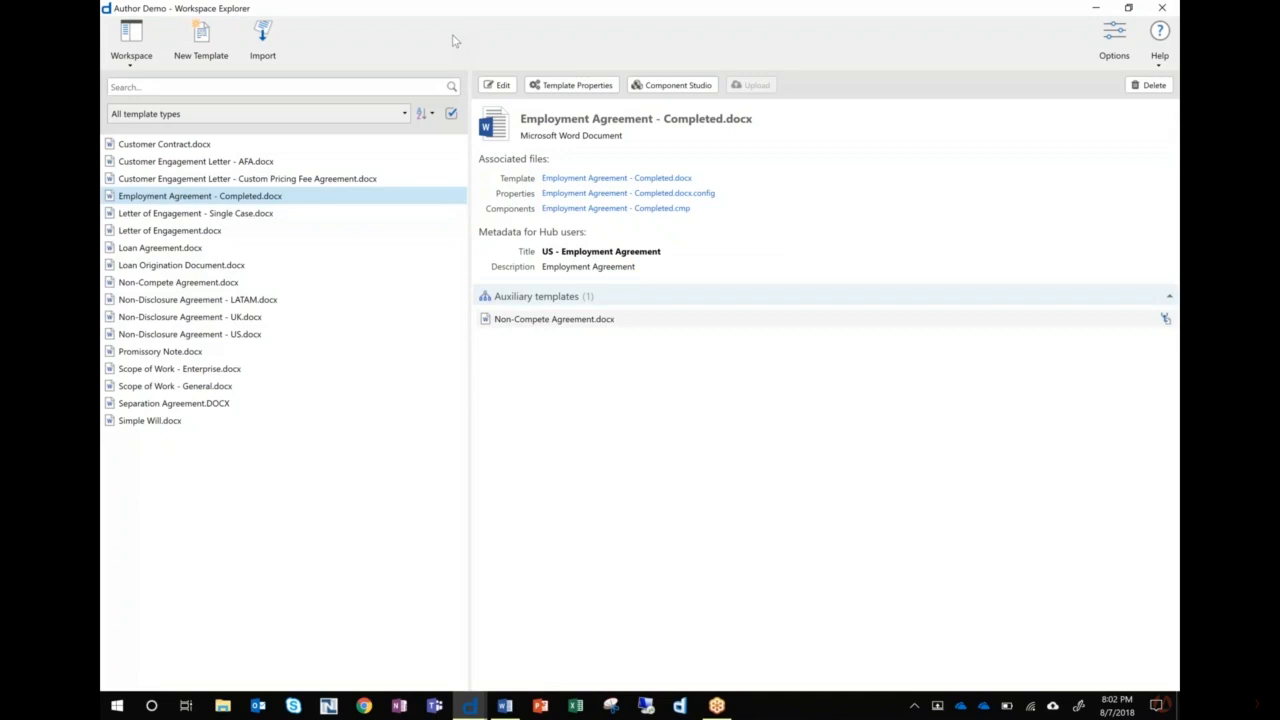
mouse_move(400, 44)
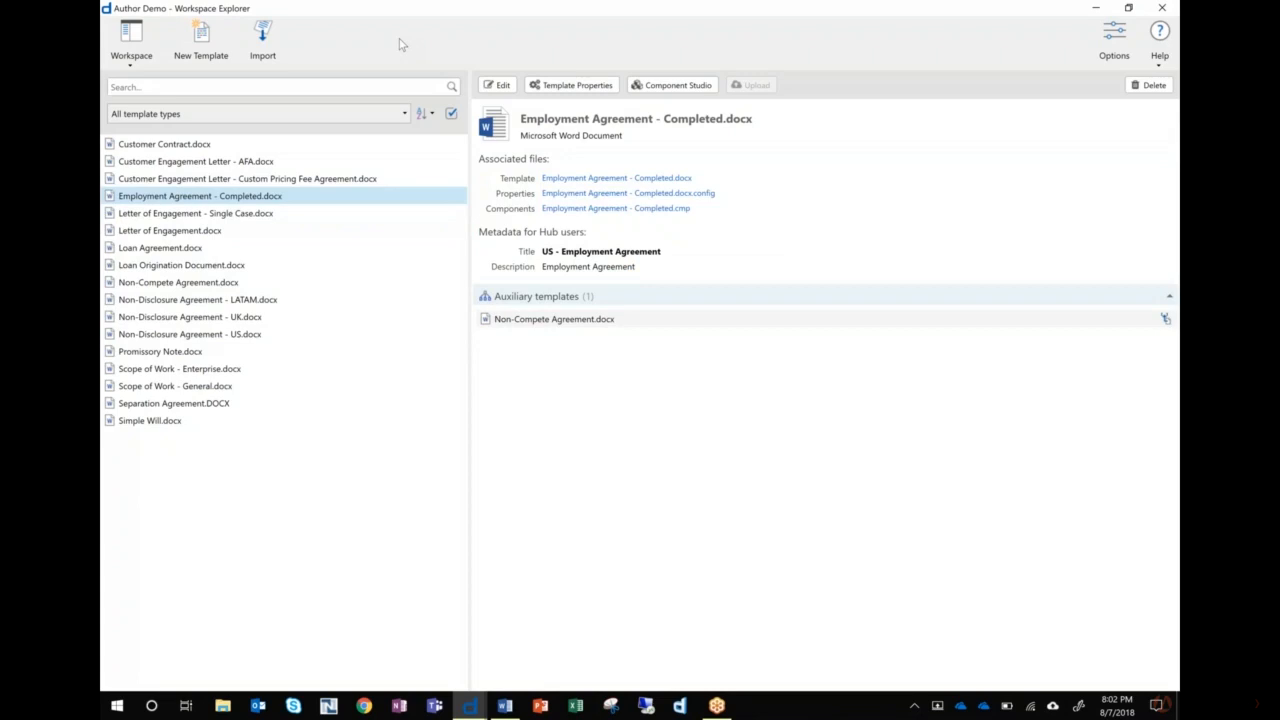
mouse_move(396, 44)
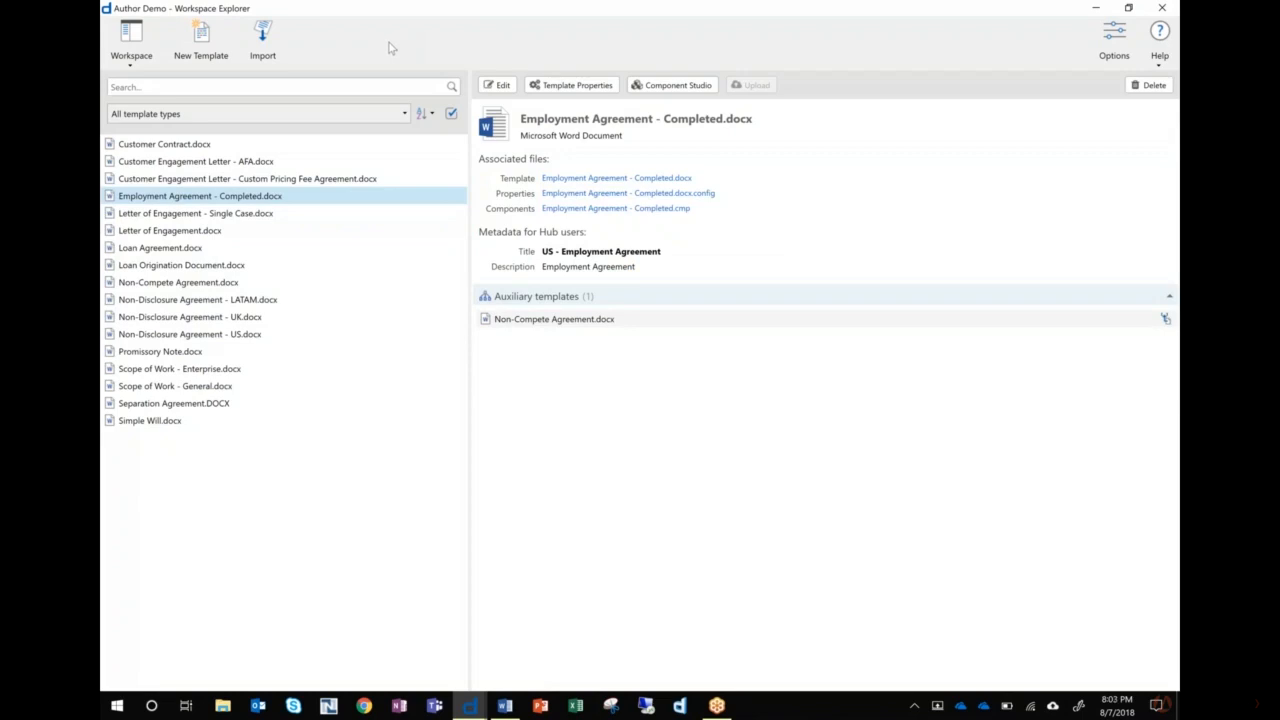
mouse_move(562, 332)
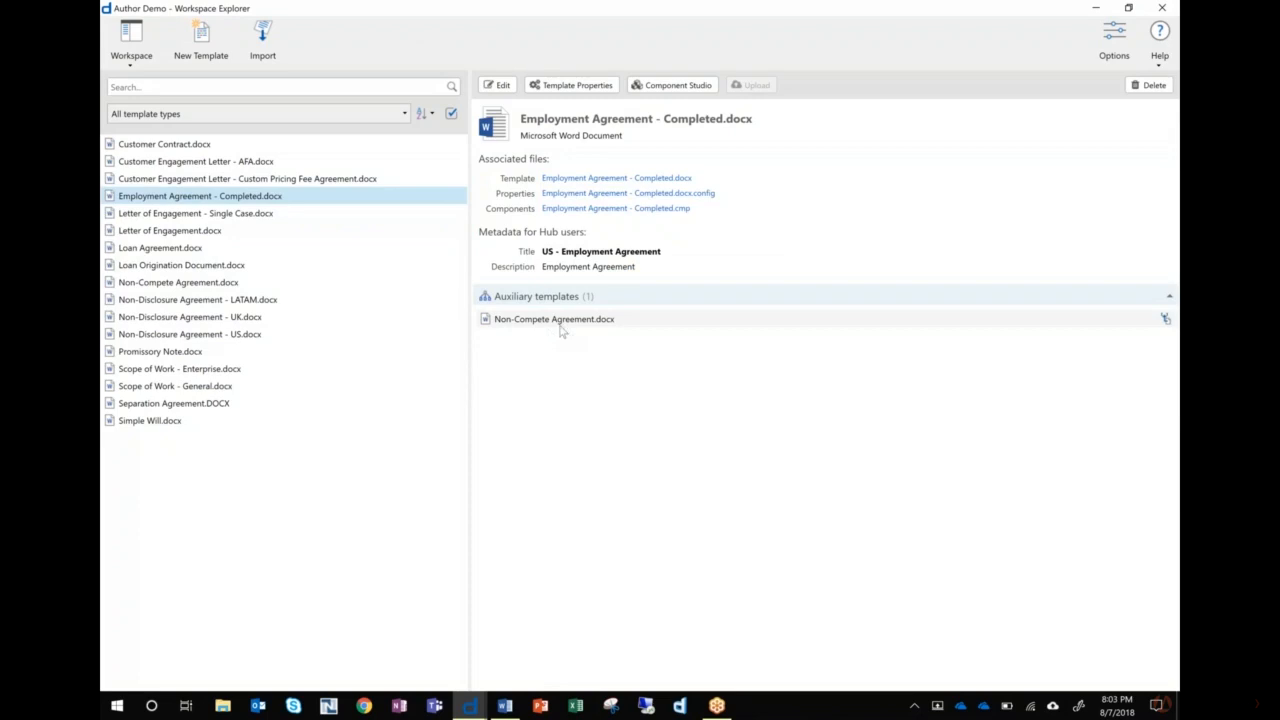
mouse_move(556, 320)
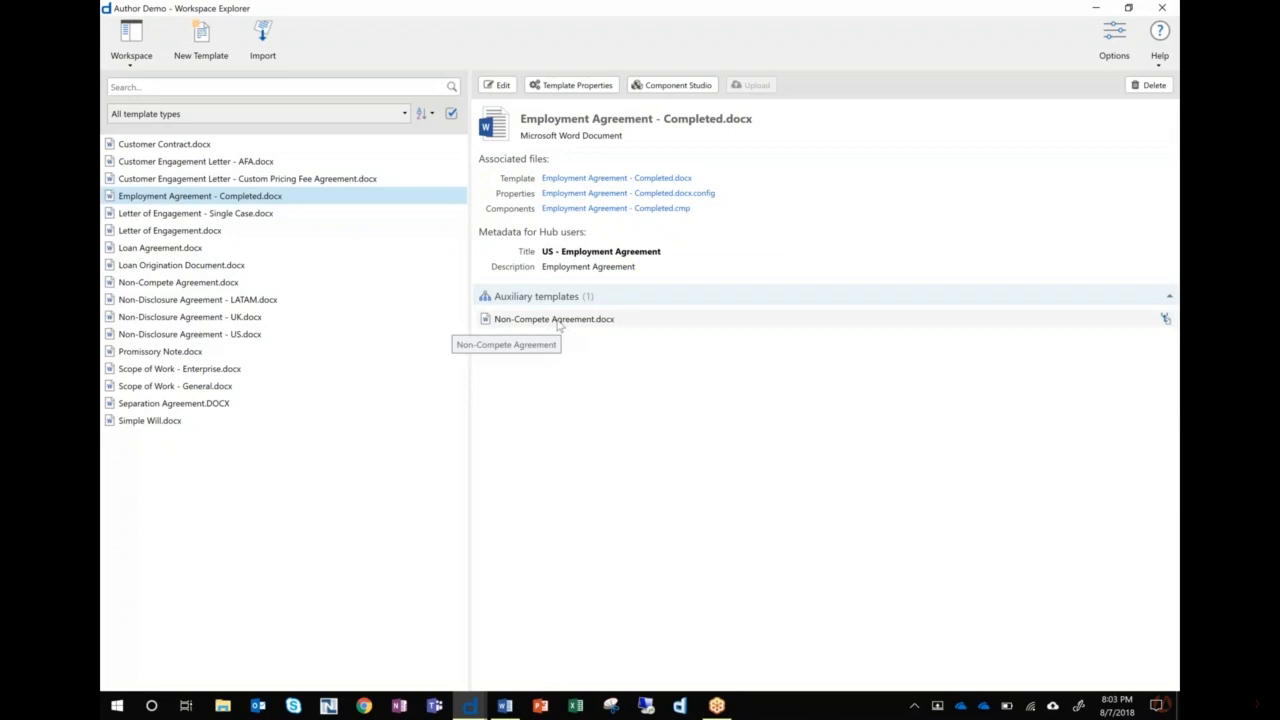
mouse_move(384, 258)
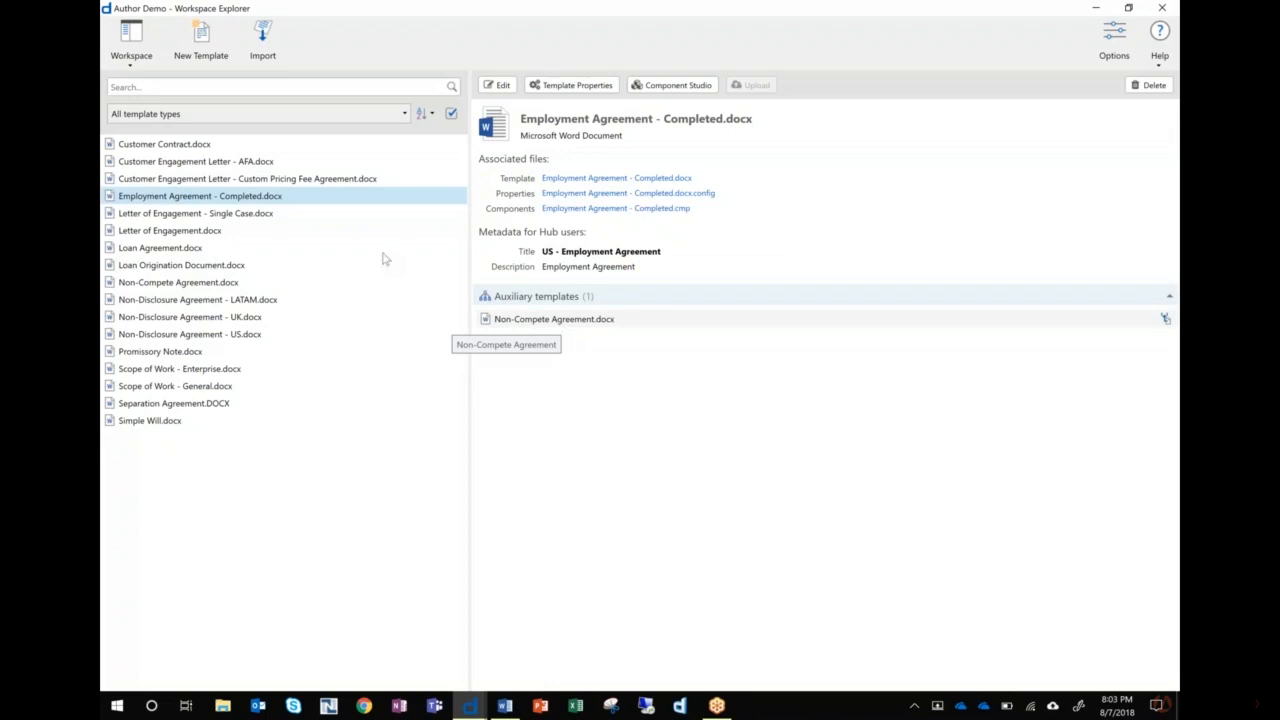
mouse_move(216, 196)
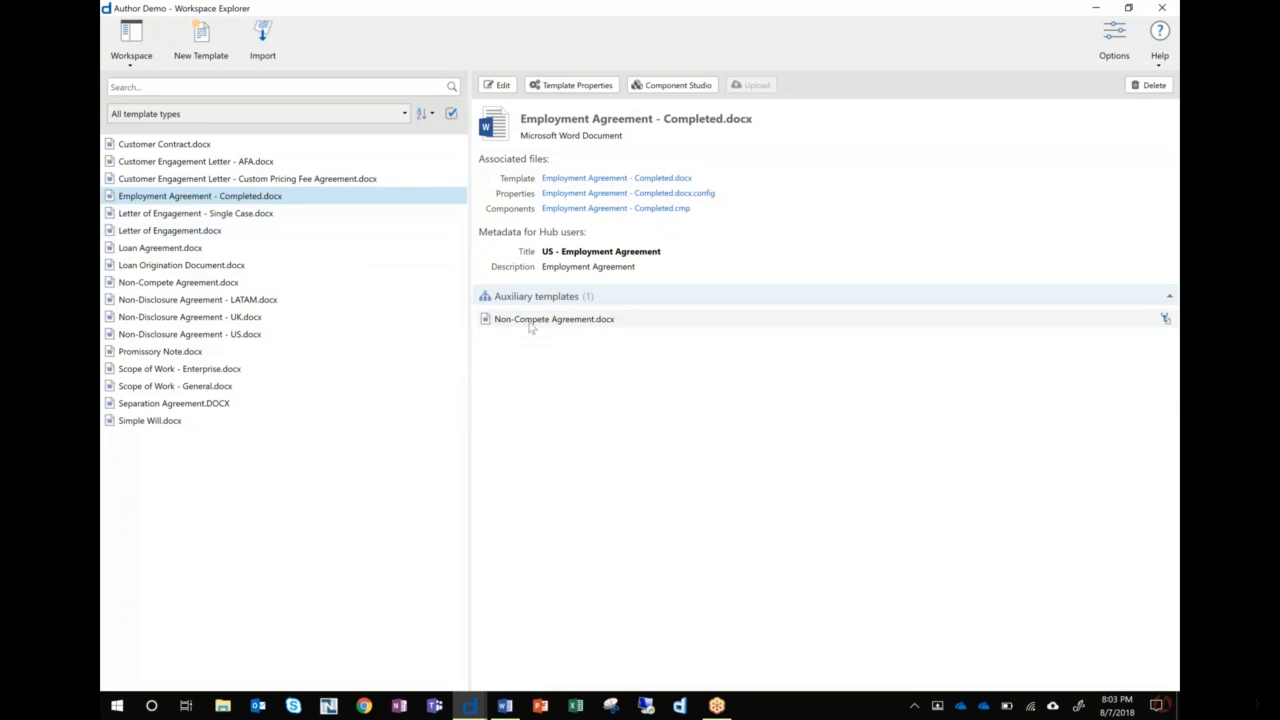
left_click(132, 36)
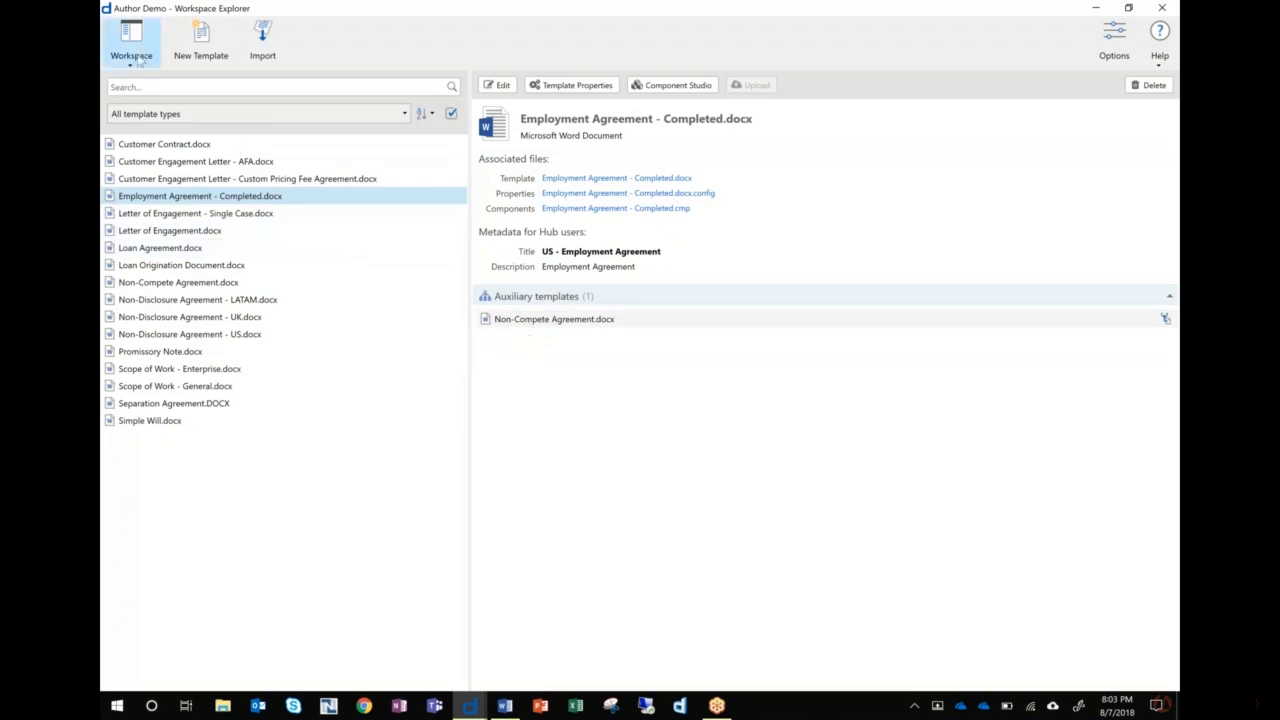
left_click(132, 42)
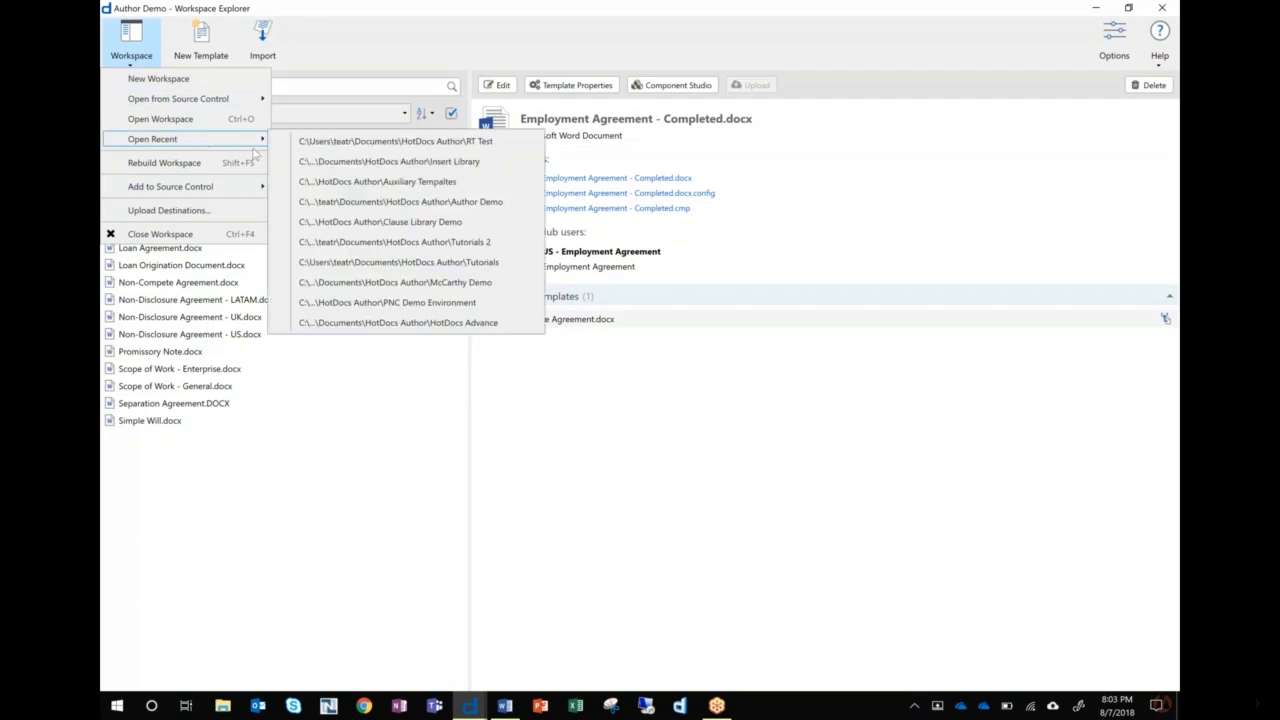
mouse_move(396, 140)
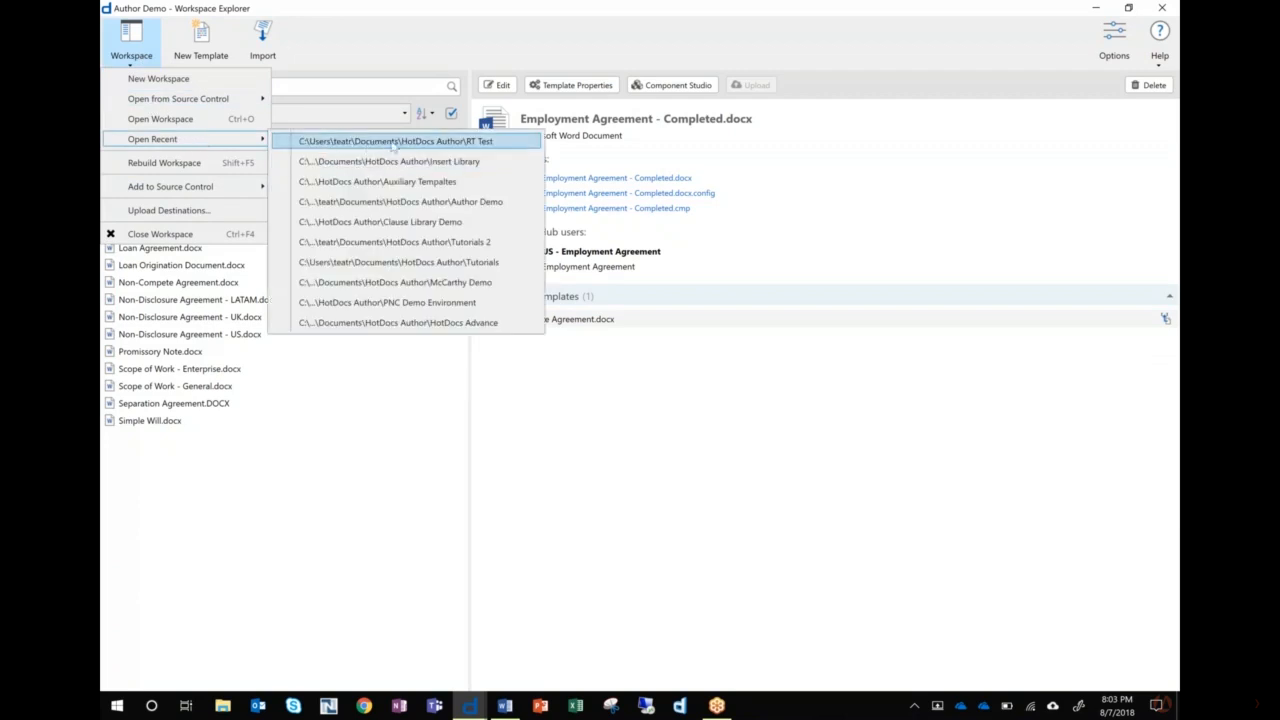
left_click(388, 160)
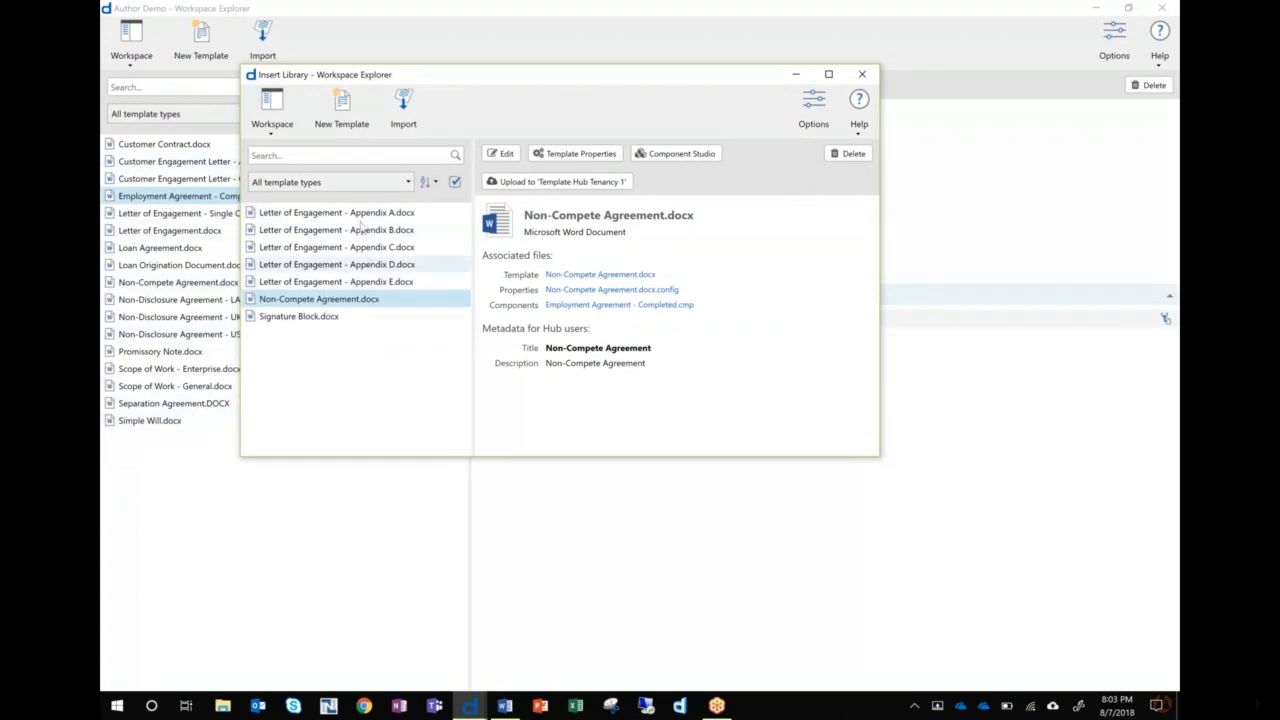
mouse_move(320, 300)
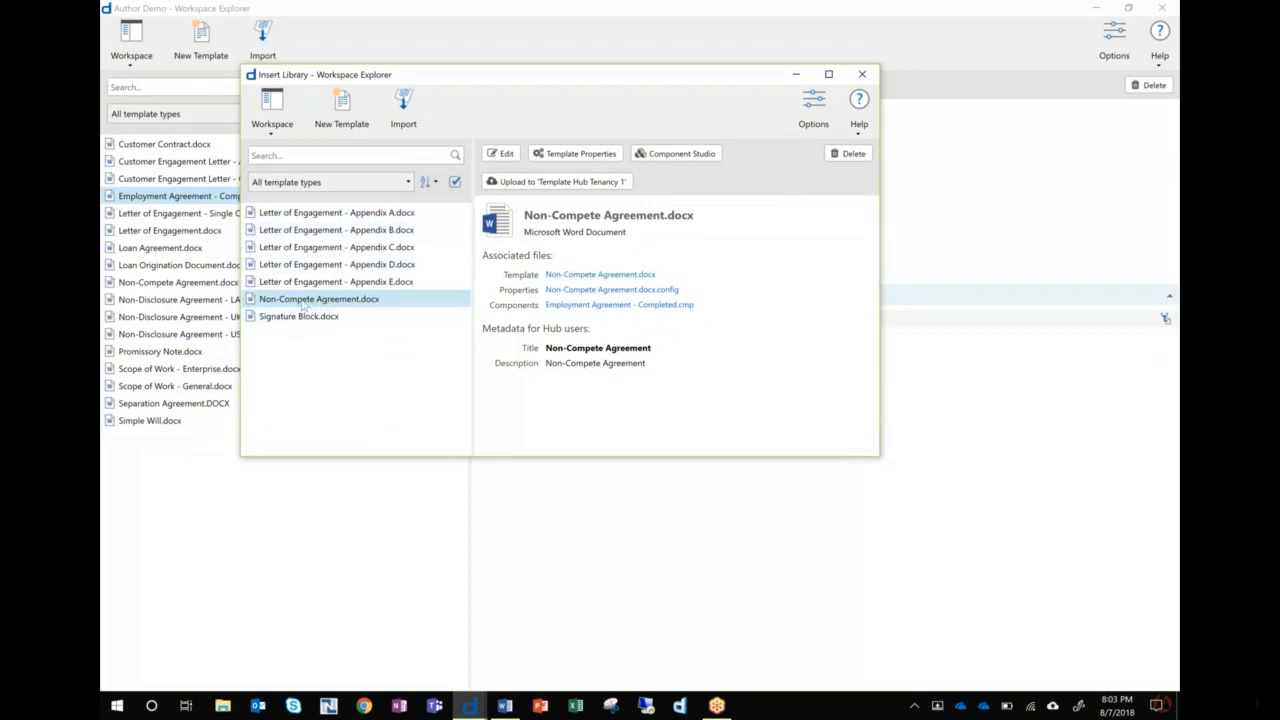
mouse_move(318, 300)
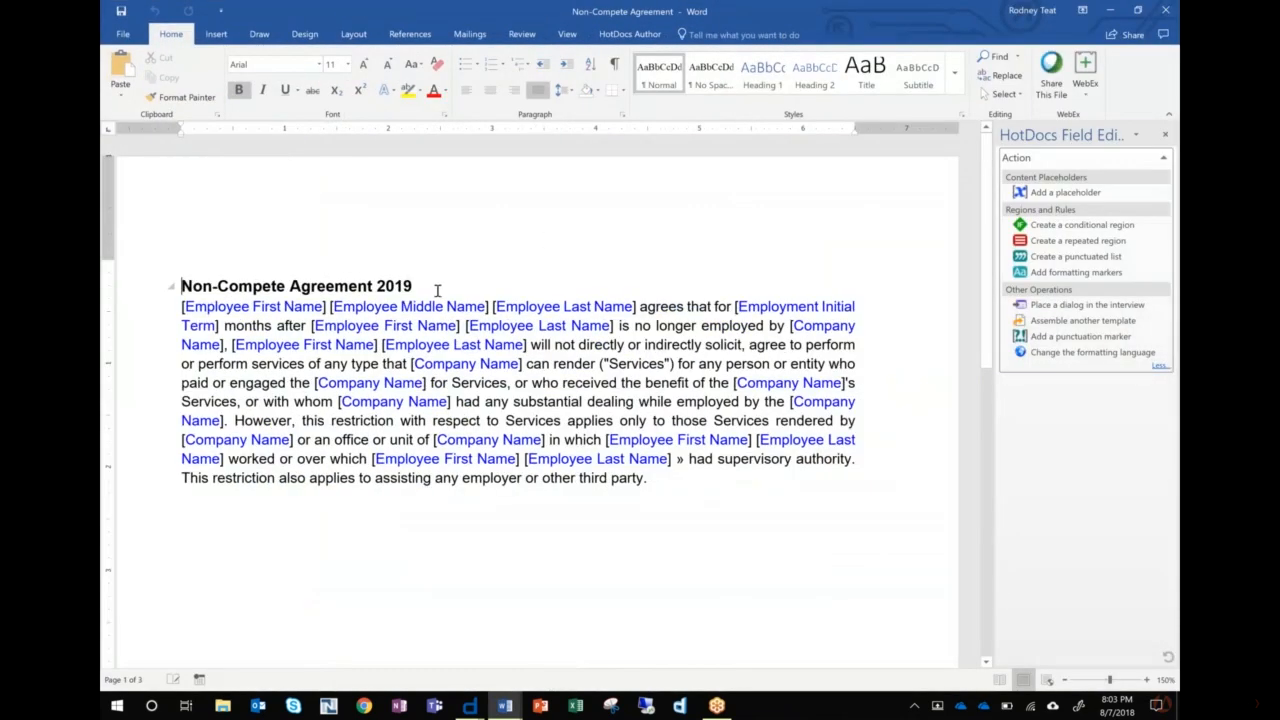
Step: Edit the agreement title year from 2019 to 2018 and finish editing
left_click(412, 286)
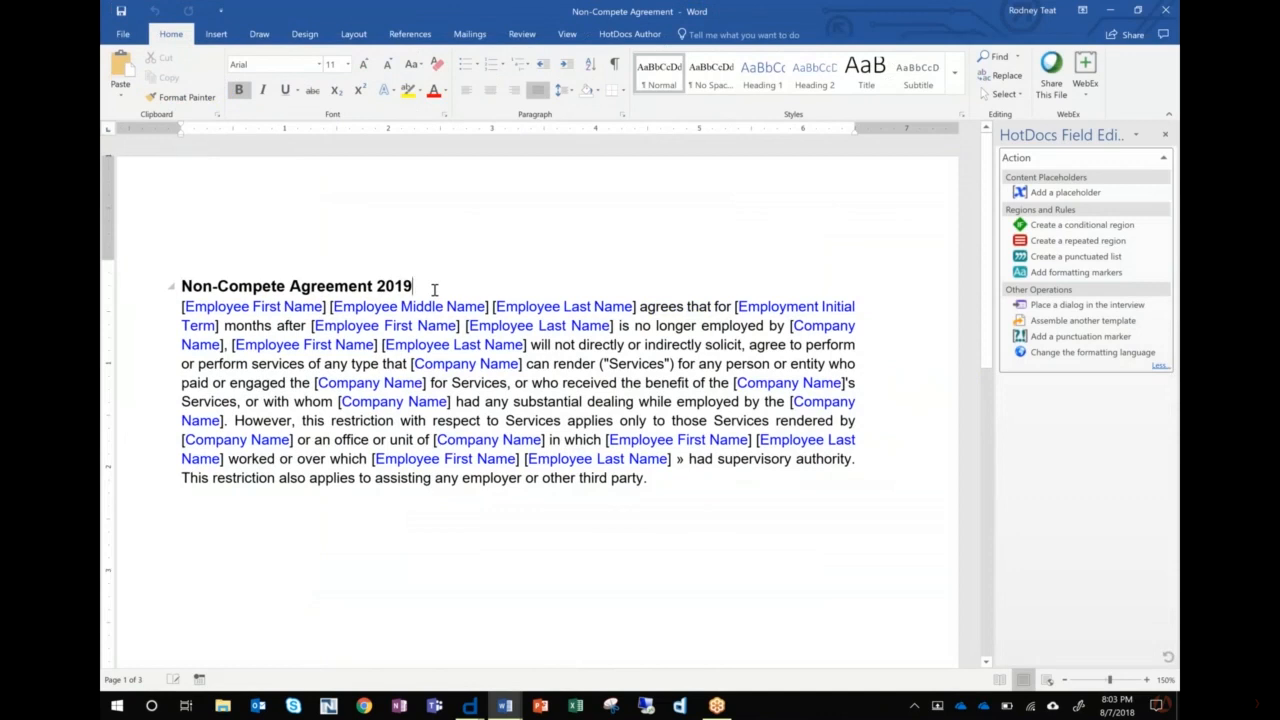
key("backspace")
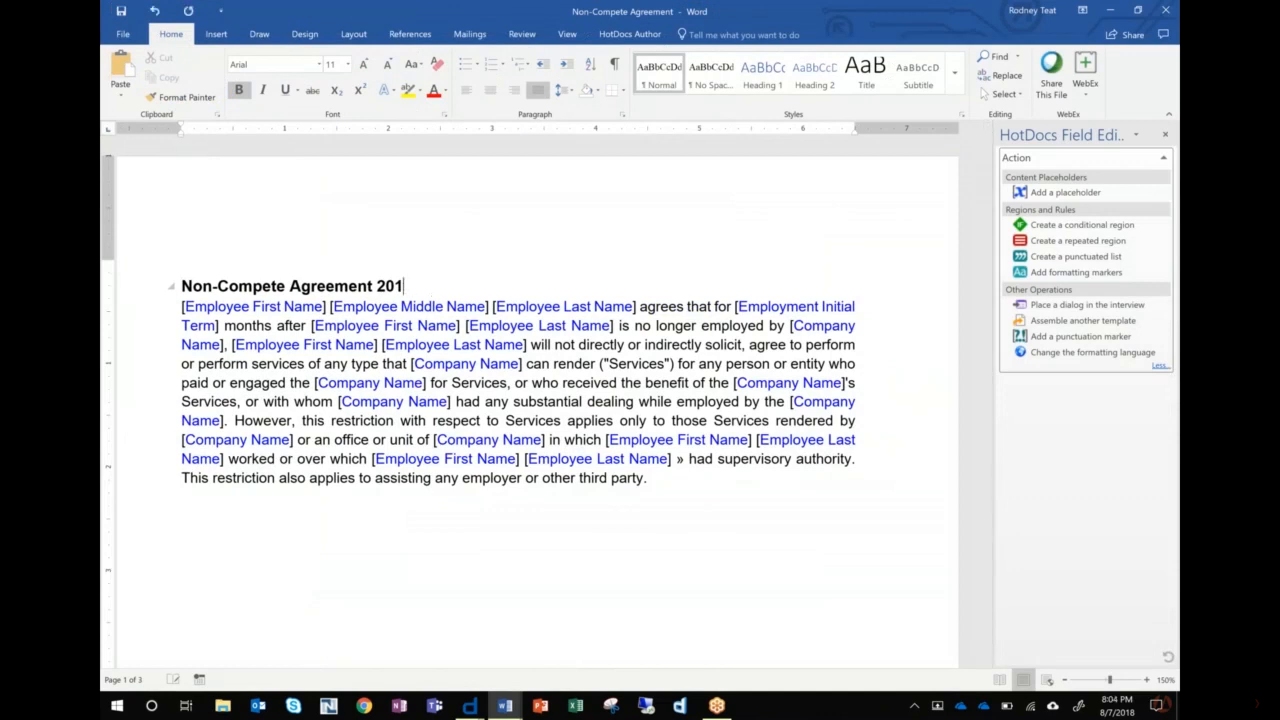
type("8")
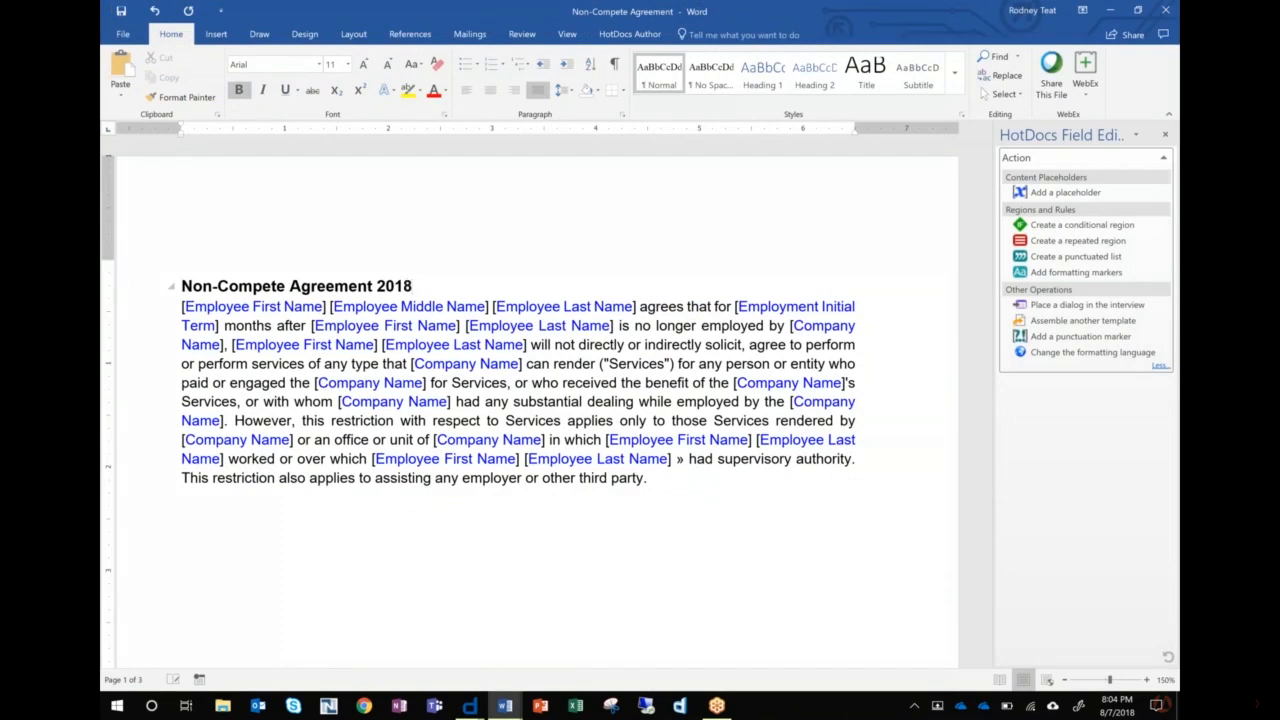
type("2017")
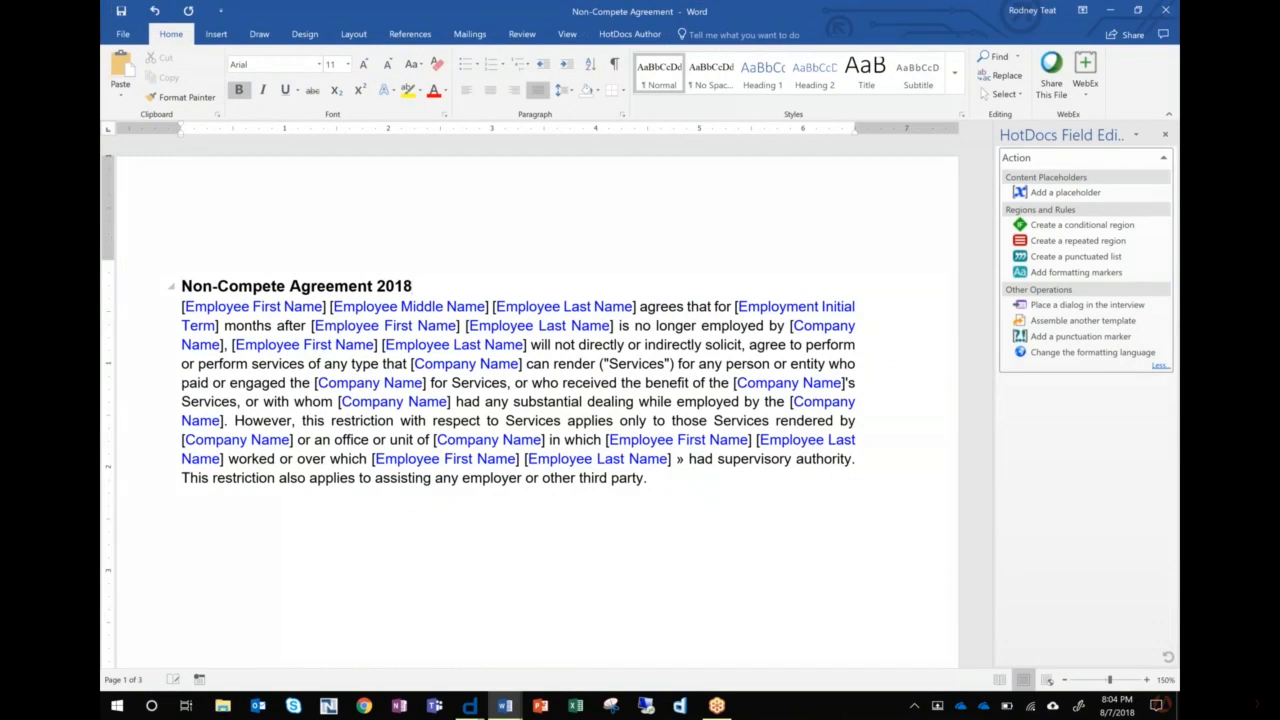
left_click(412, 286)
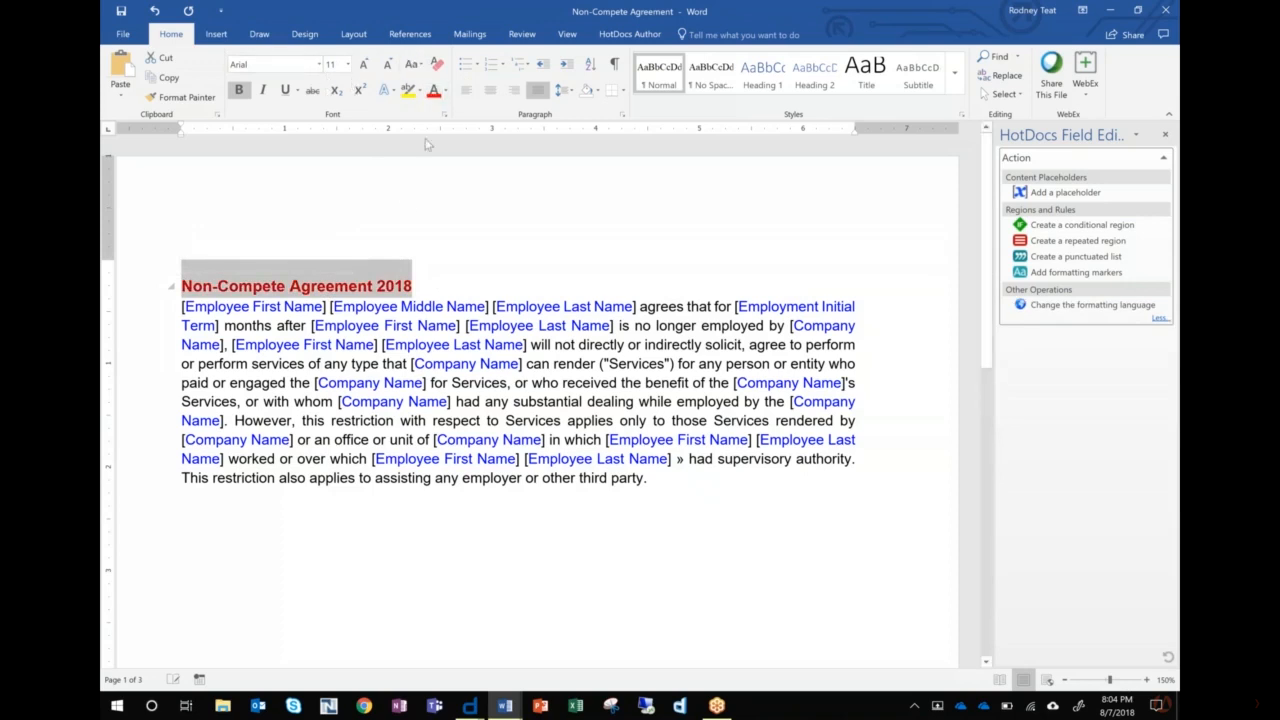
left_click(412, 284)
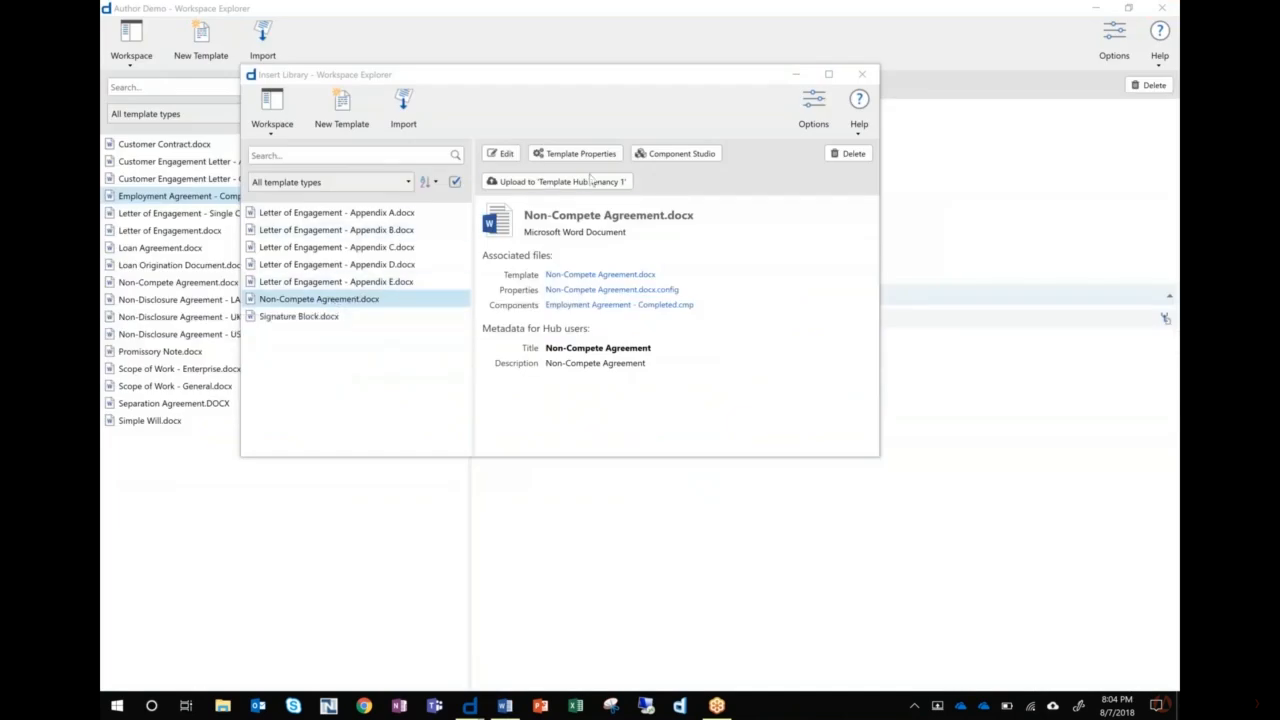
mouse_move(560, 180)
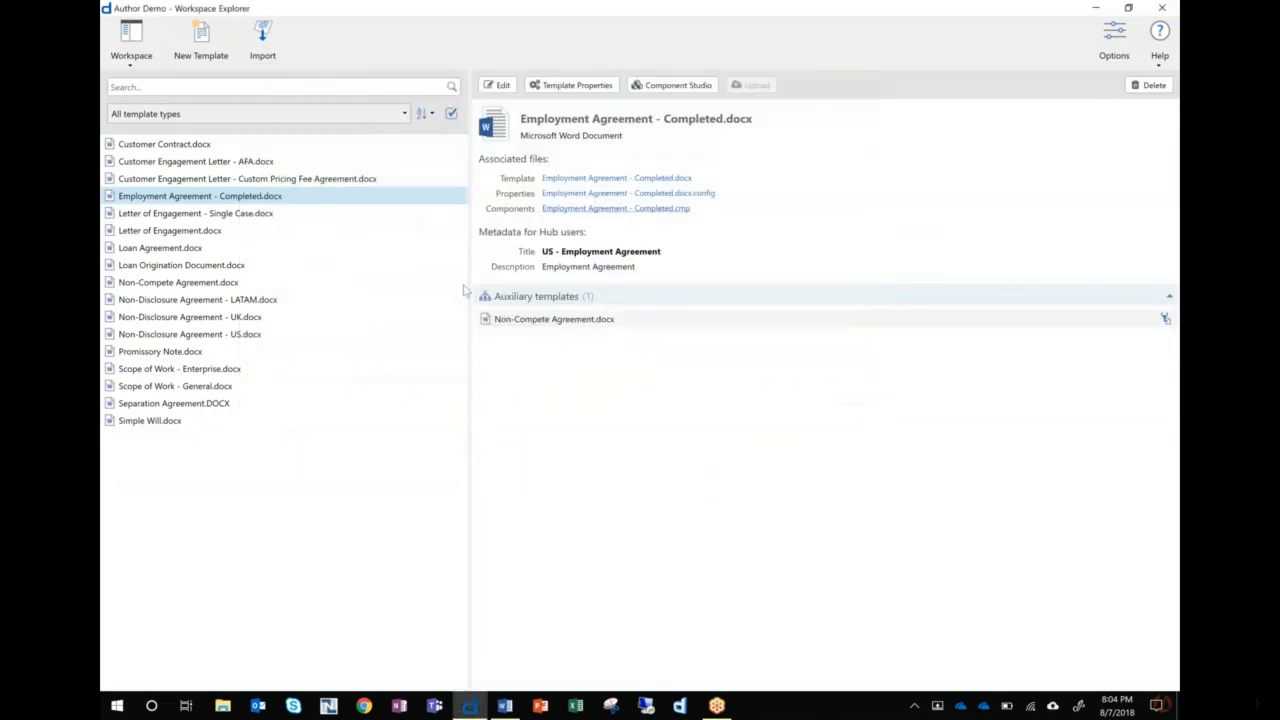
mouse_move(552, 318)
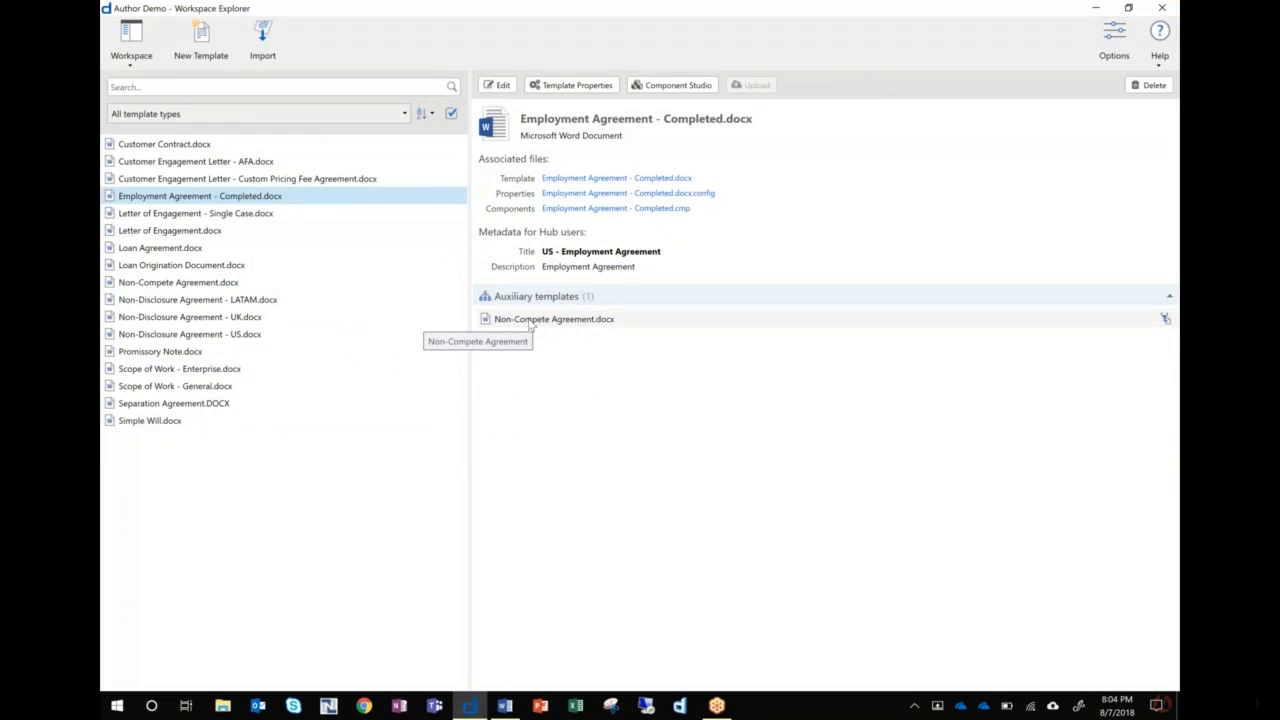